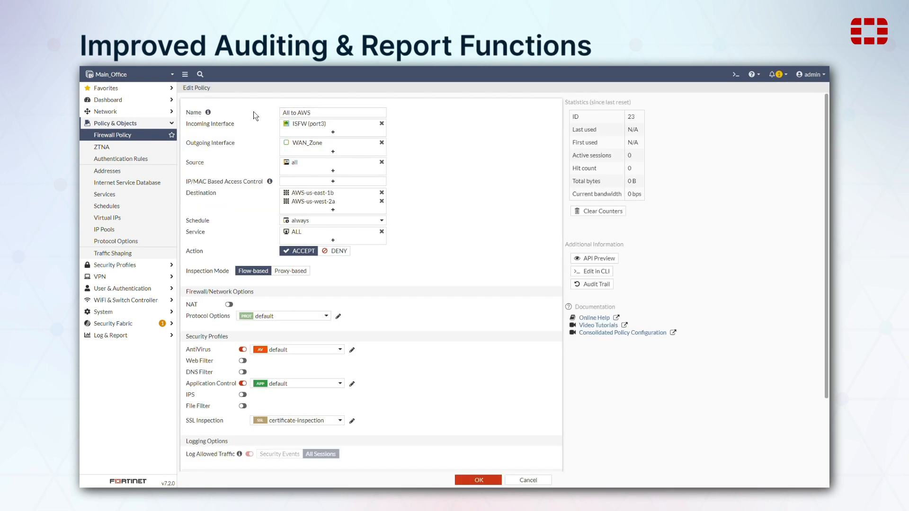
- Save the policy expiring 2022-04-01 with change summary 'Update name and expiry'
{"action": "scroll", "scroll_direction": "down", "scroll_amount": 3}
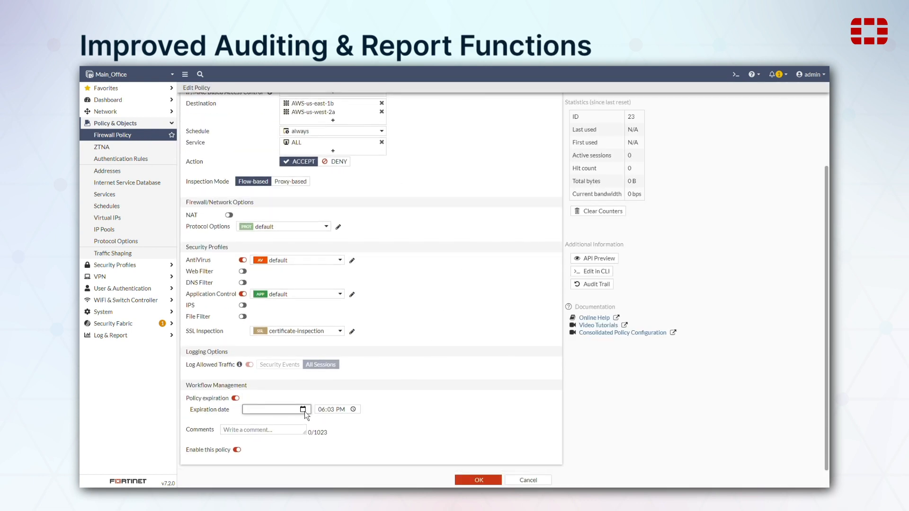
{"action": "type", "text": "2022-04-01"}
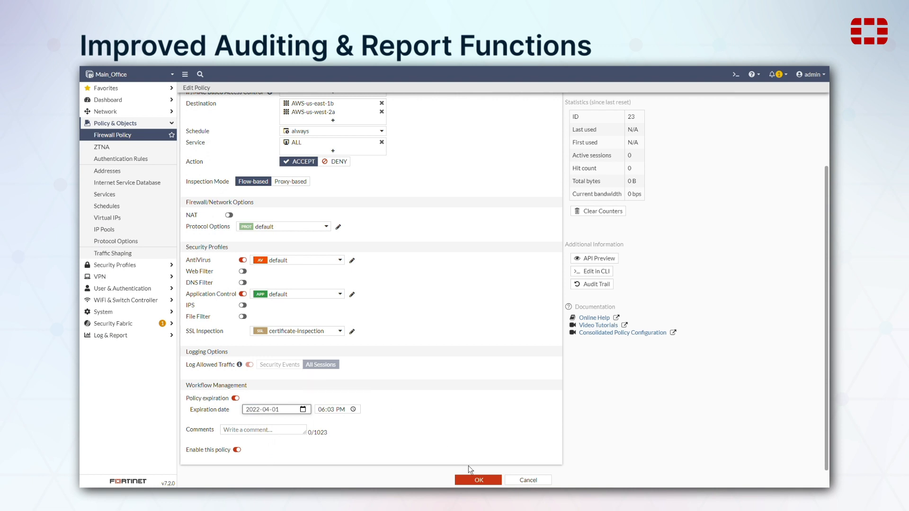
{"action": "left_click", "coordinate": [478, 480]}
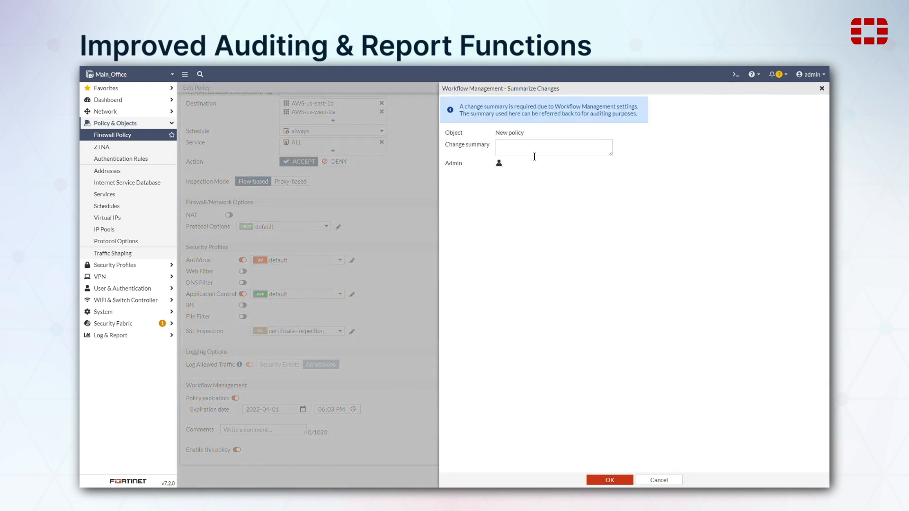
{"action": "type", "text": "Update name and expiry"}
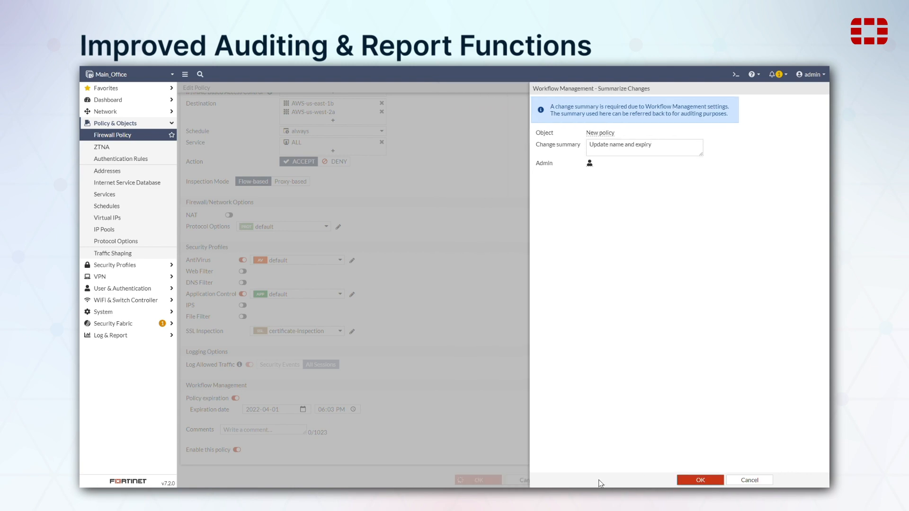
{"action": "left_click", "coordinate": [699, 480]}
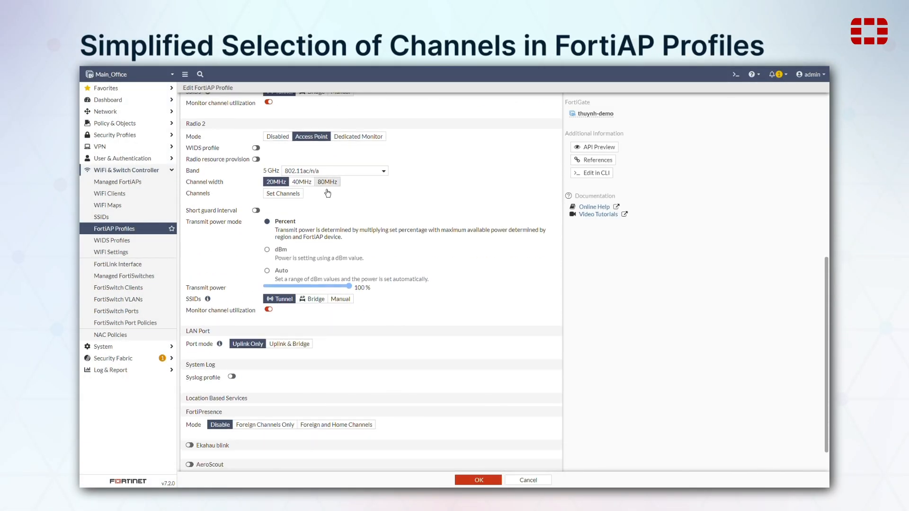
- Select all available 5 GHz channels for Radio 2 in the FortiAP profile
{"action": "left_click", "coordinate": [282, 193]}
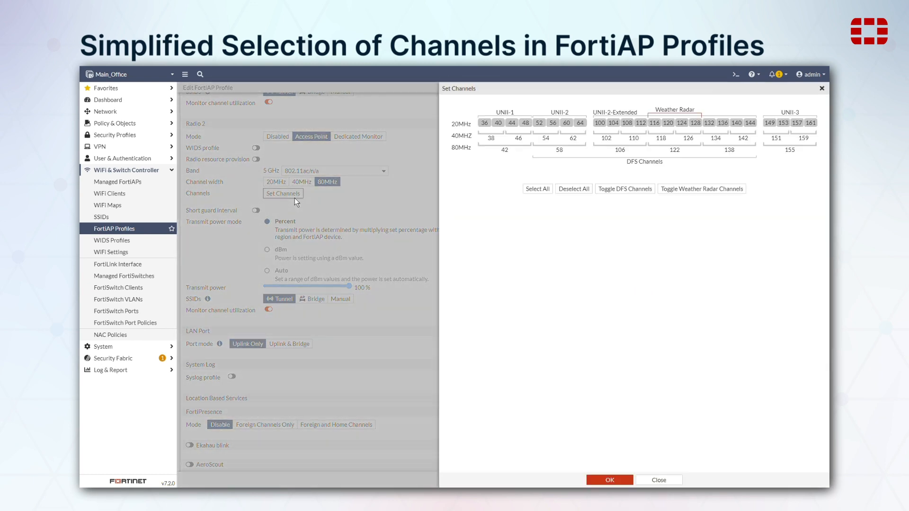
{"action": "left_click", "coordinate": [536, 189]}
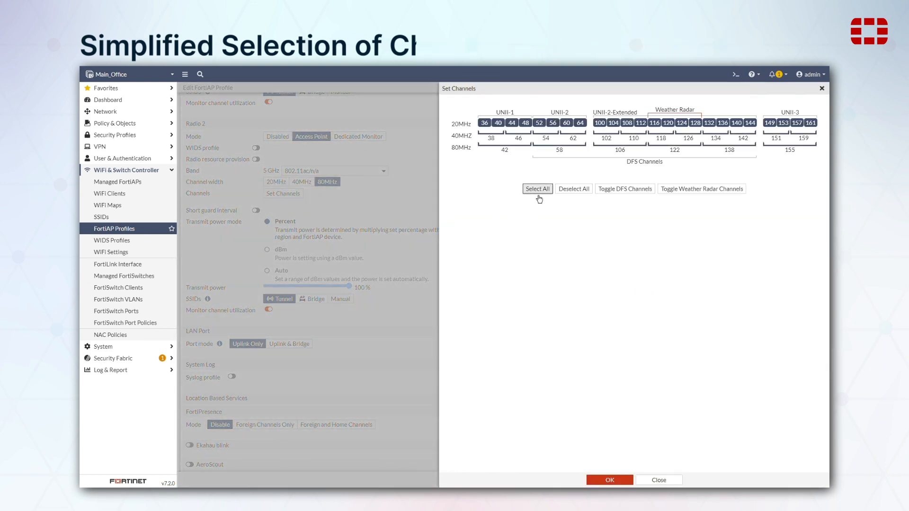
- Show the Floor 1 WiFi map and list the FortiAPs not yet placed on it
{"action": "left_click", "coordinate": [107, 205]}
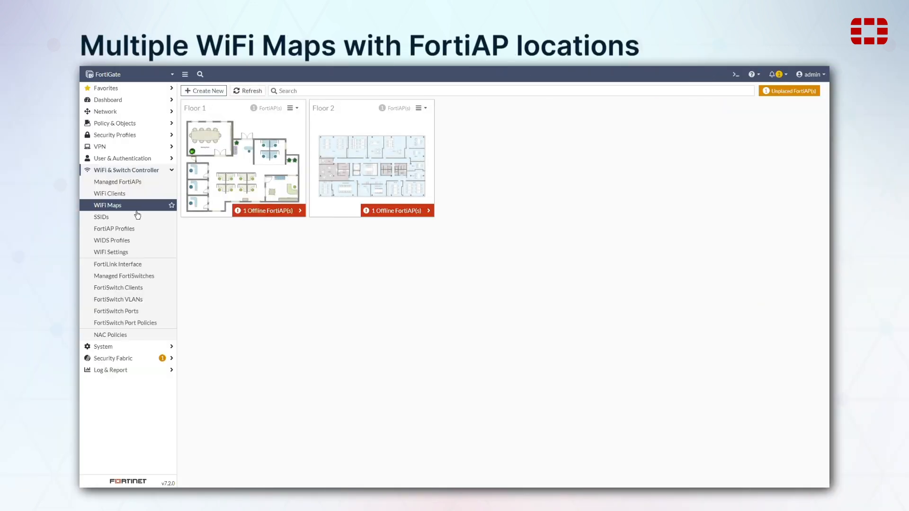
{"action": "mouse_move", "coordinate": [251, 182]}
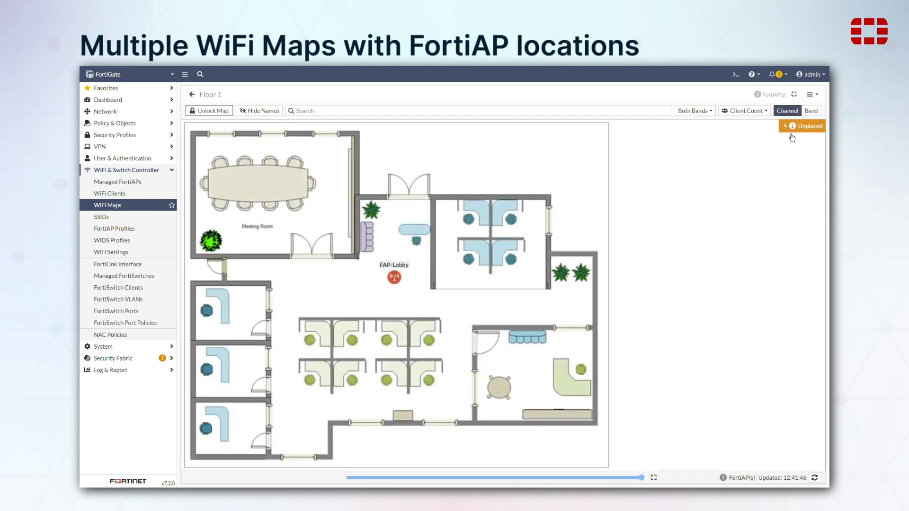
{"action": "left_click", "coordinate": [802, 126]}
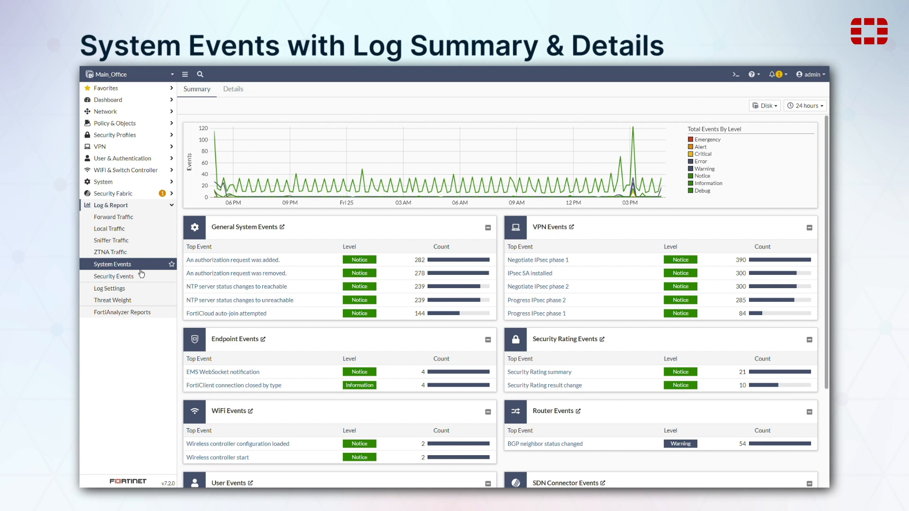
{"action": "mouse_move", "coordinate": [196, 204]}
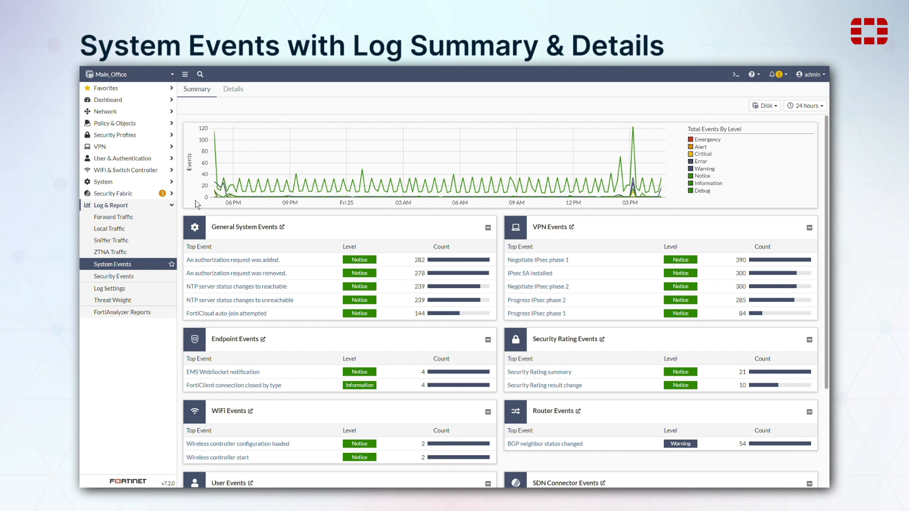
- View the System Events summary by level for the last 24 hours
{"action": "left_click", "coordinate": [233, 88]}
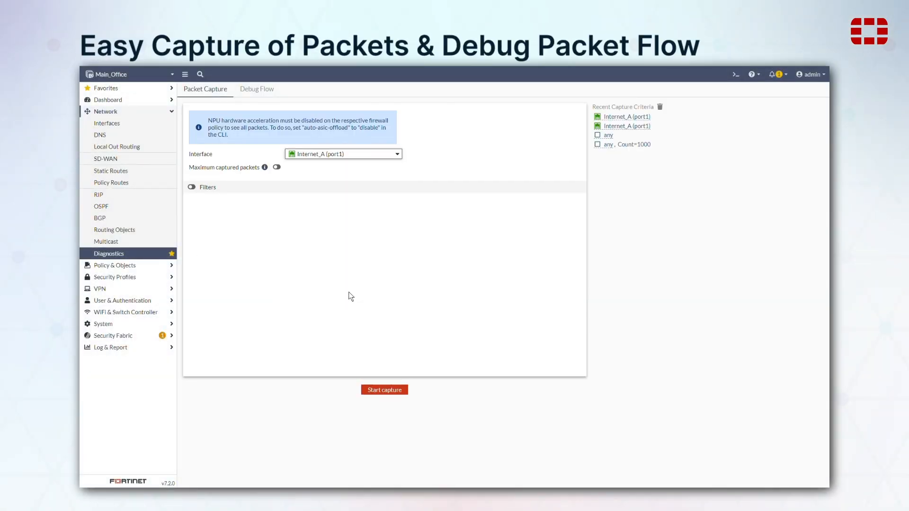
- Run and stop a packet capture on Internet_A (port1)
{"action": "left_click", "coordinate": [384, 389]}
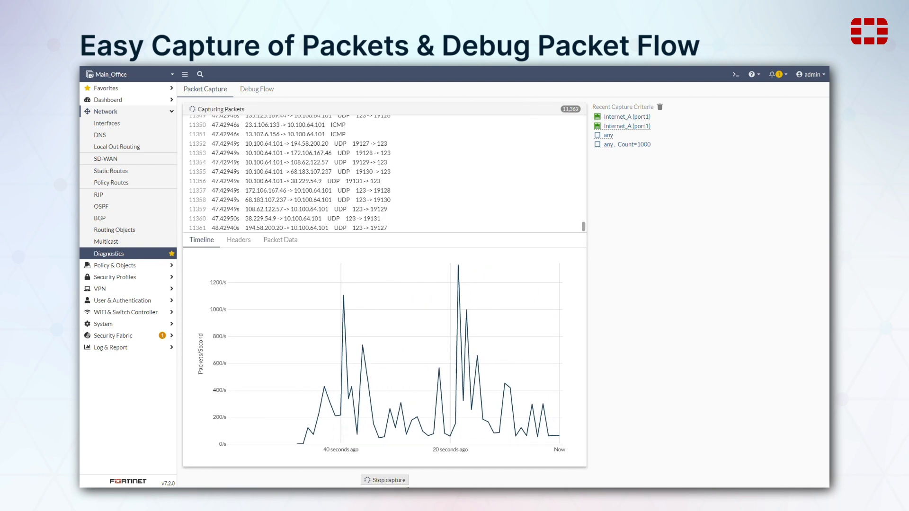
{"action": "left_click", "coordinate": [384, 480]}
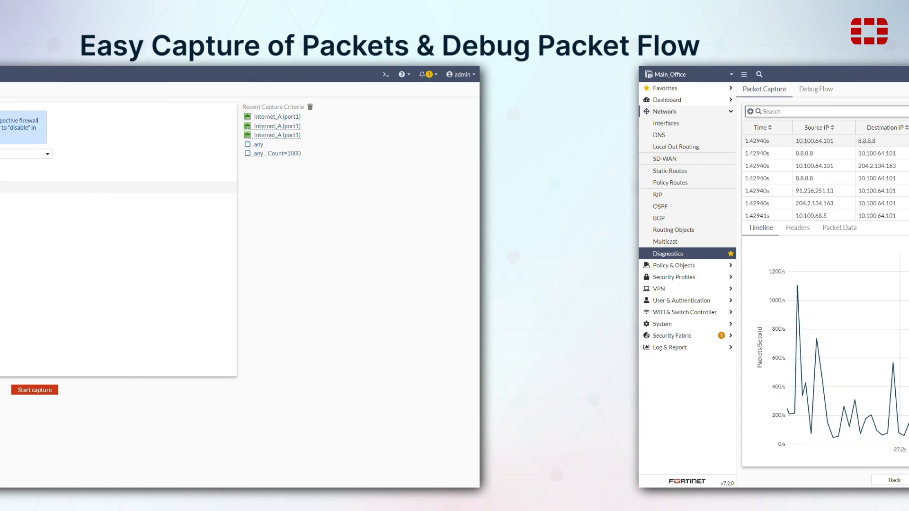
- Start a debug flow trace of 100 packets
{"action": "left_click", "coordinate": [257, 89]}
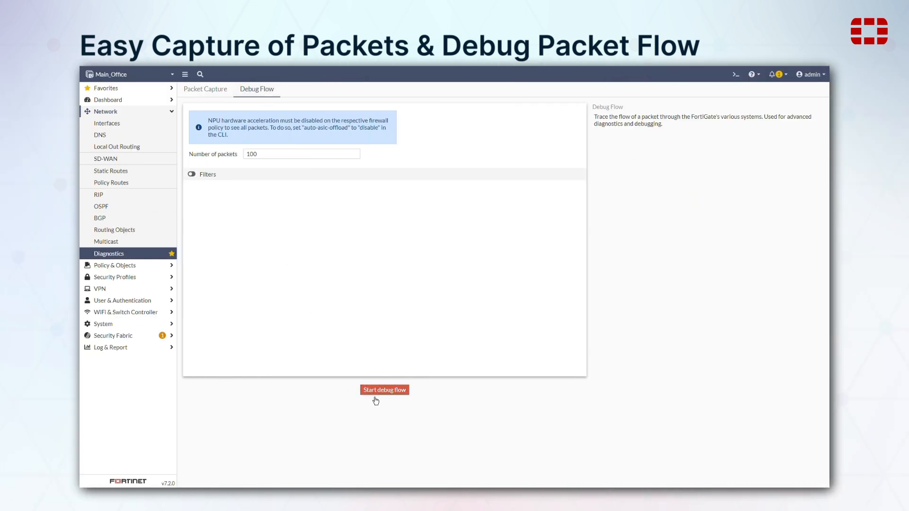
{"action": "left_click", "coordinate": [384, 390]}
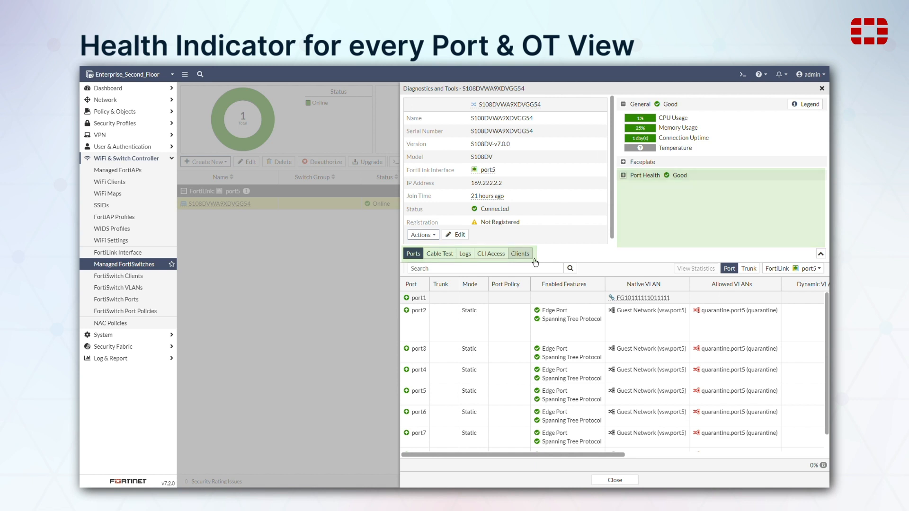
- List the clients connected to switch S108DVWA9XDVGG54 in its diagnostics panel
{"action": "left_click", "coordinate": [520, 254]}
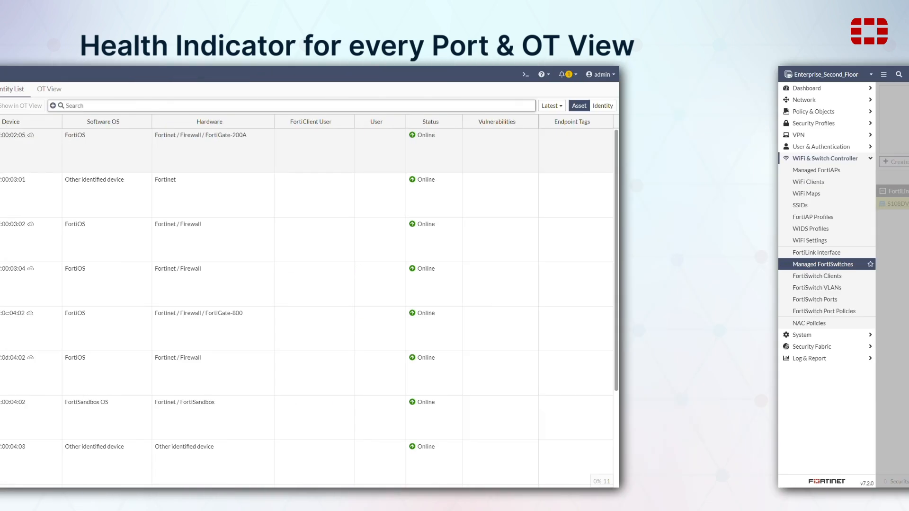
- Show the Asset Identity Center OT view, then move on to Fabric Management
{"action": "left_click", "coordinate": [259, 88]}
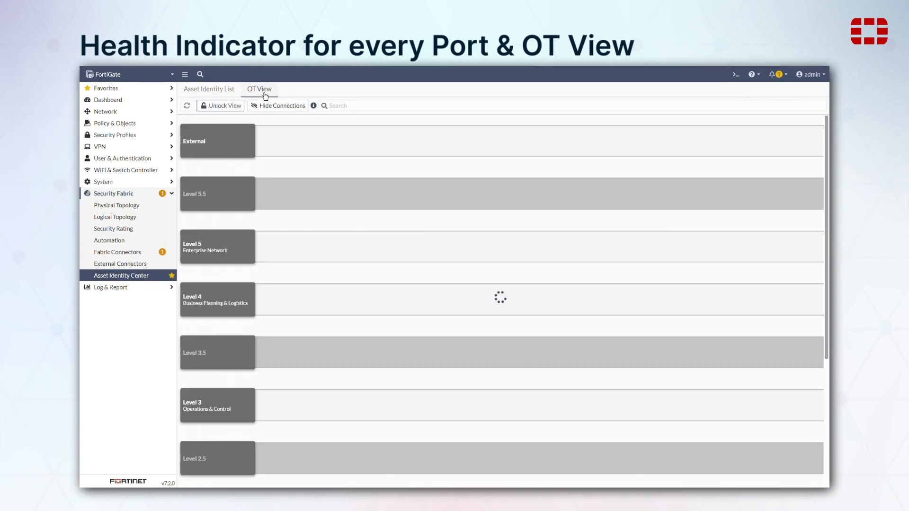
{"action": "left_click", "coordinate": [119, 216]}
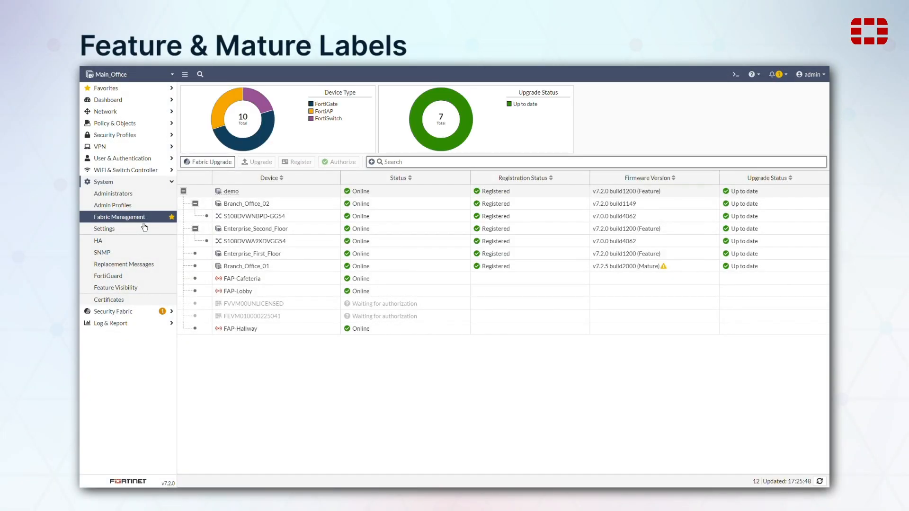